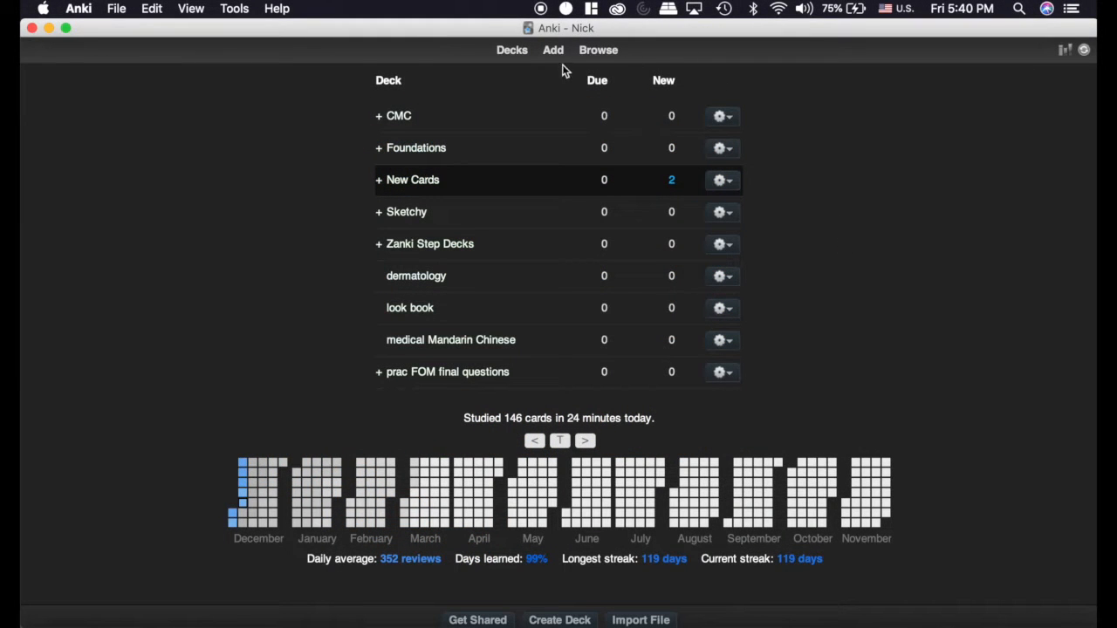
Open the card browser from Browse in the main window's top bar.
click(599, 49)
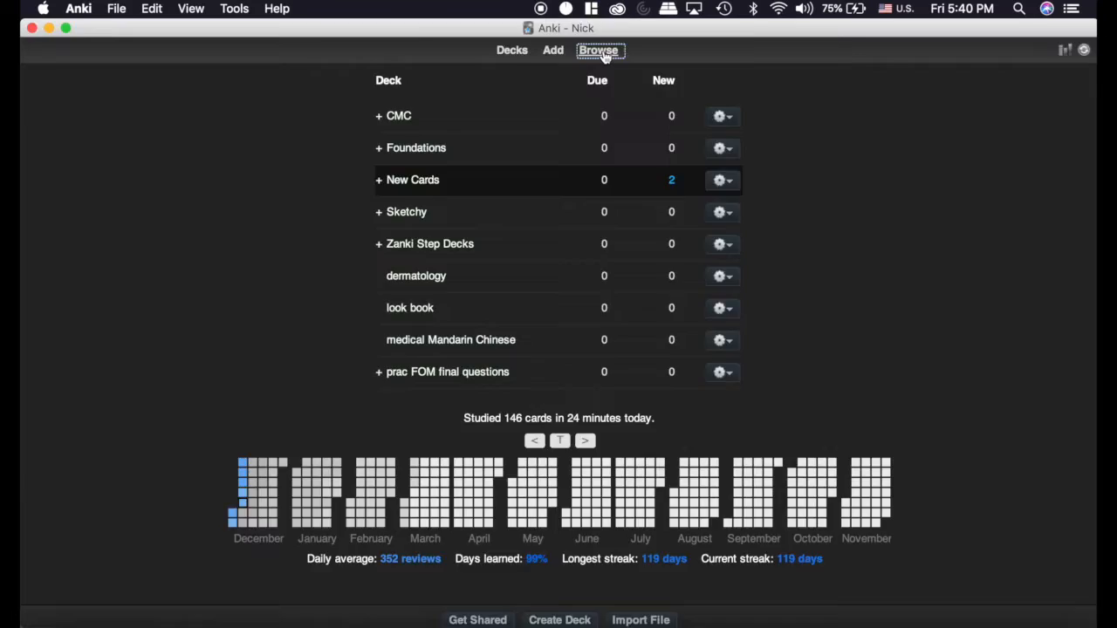
click(598, 49)
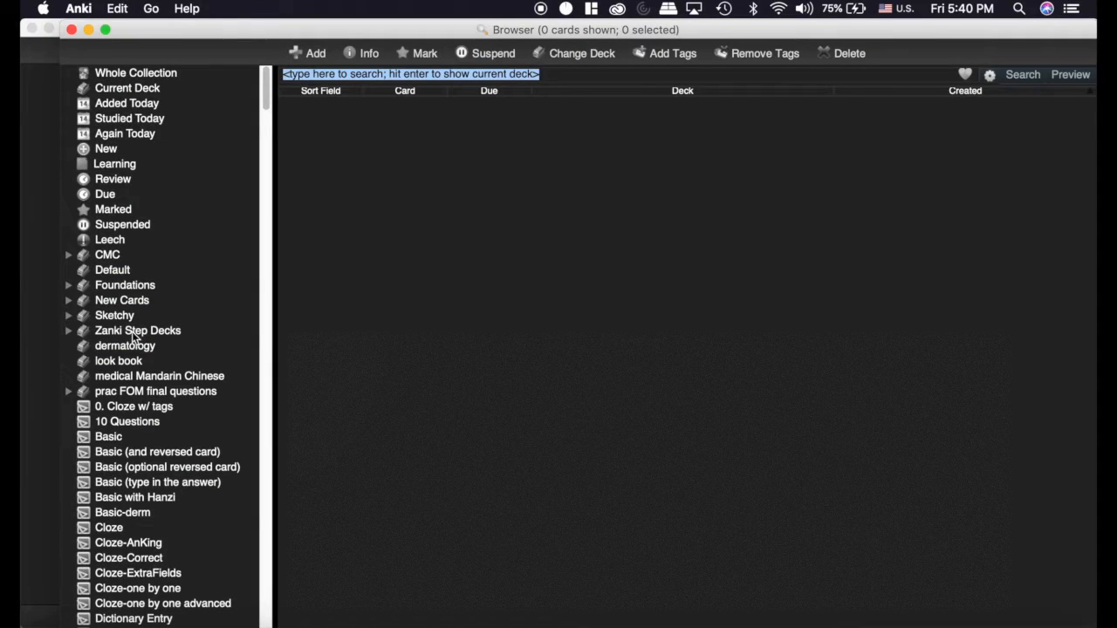
Select the Zanki Step Decks deck in the sidebar to list its cloze cards.
click(136, 330)
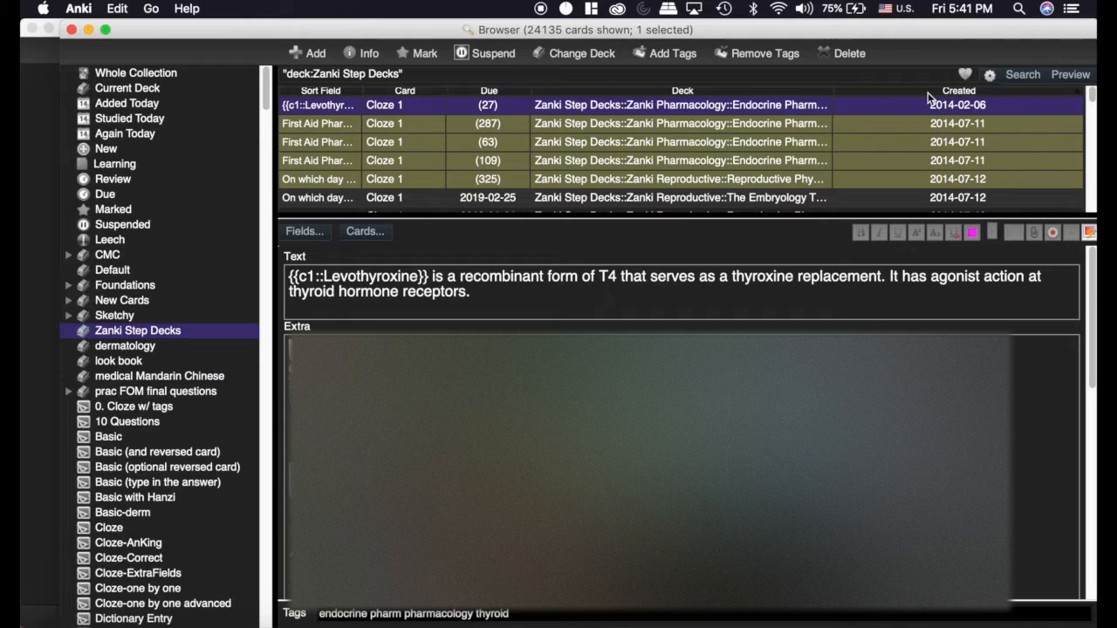
mouse_move(820, 96)
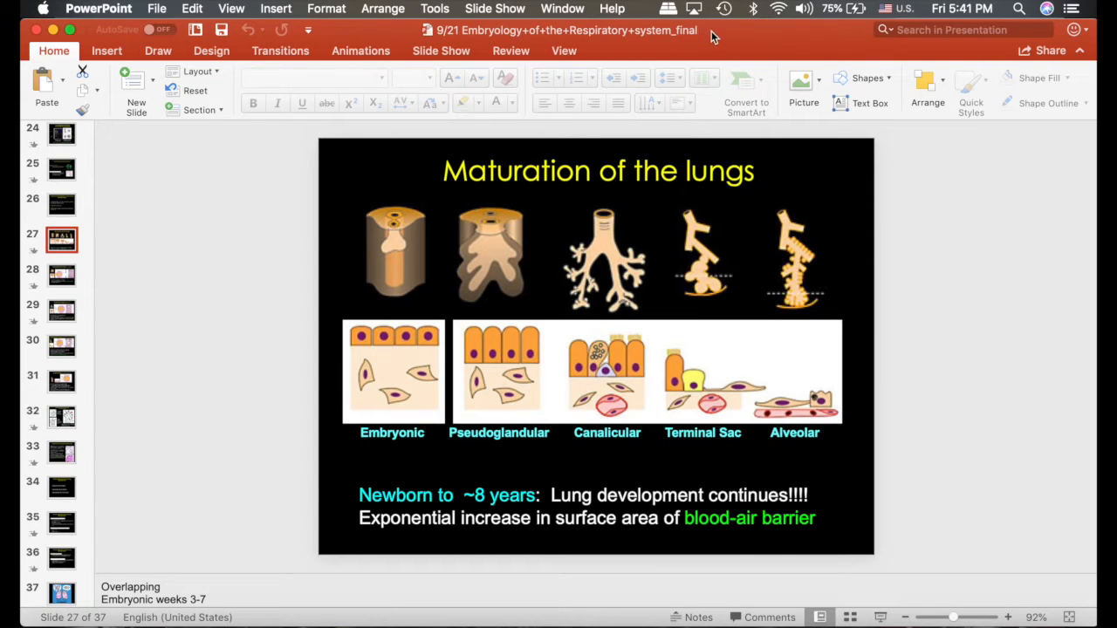
mouse_move(218, 305)
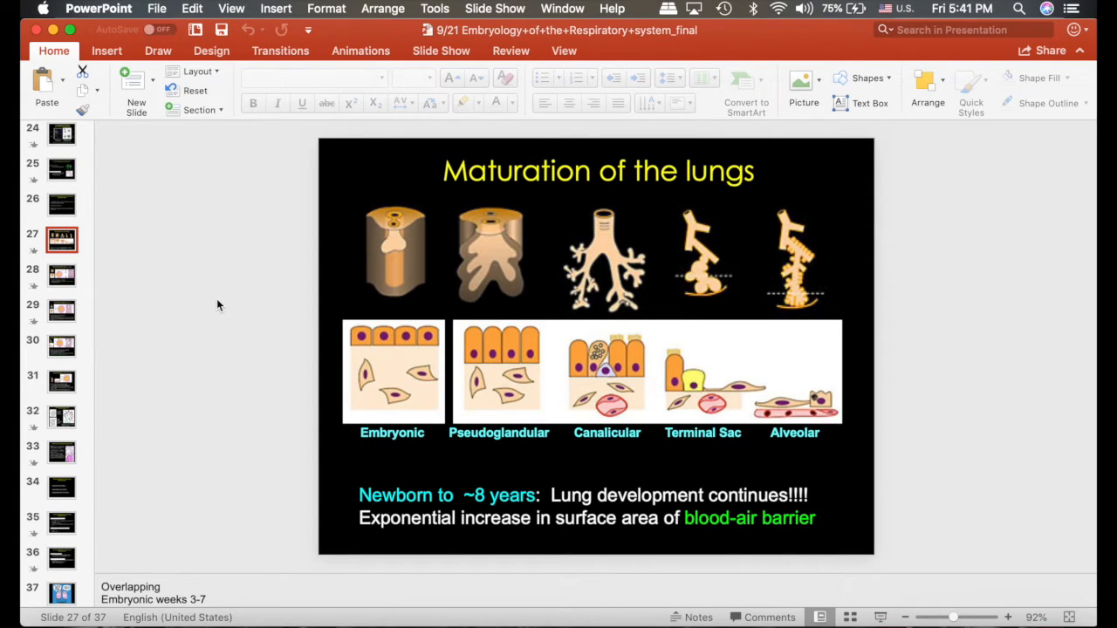
Review the Pseudoglandular stage, Maturation of the lungs and Terminal sac stage slides, then return to Anki.
click(61, 276)
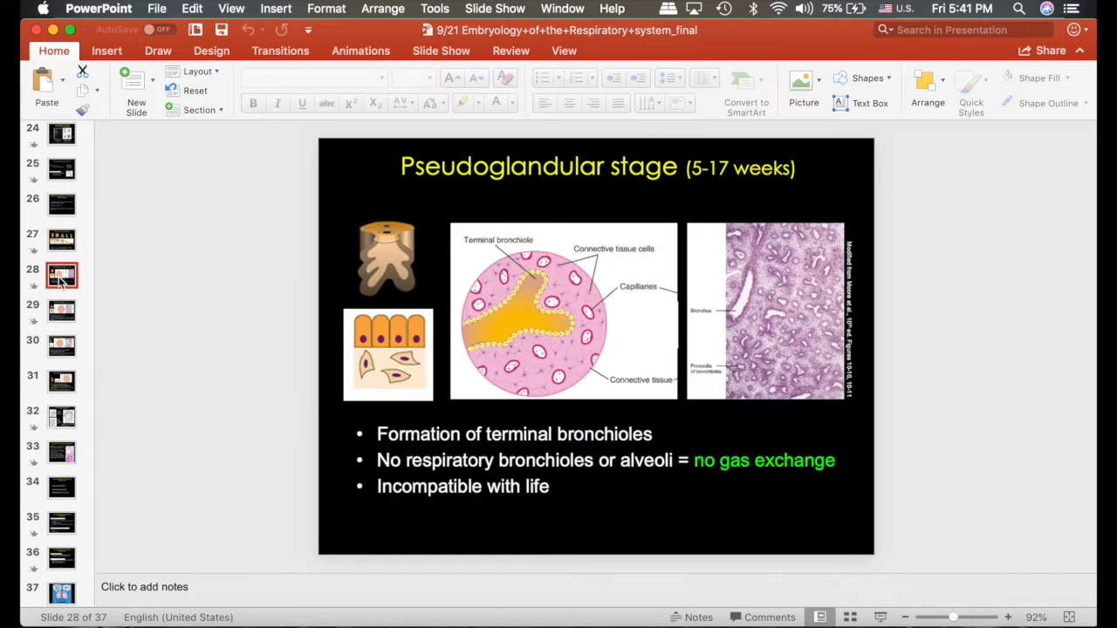
click(61, 241)
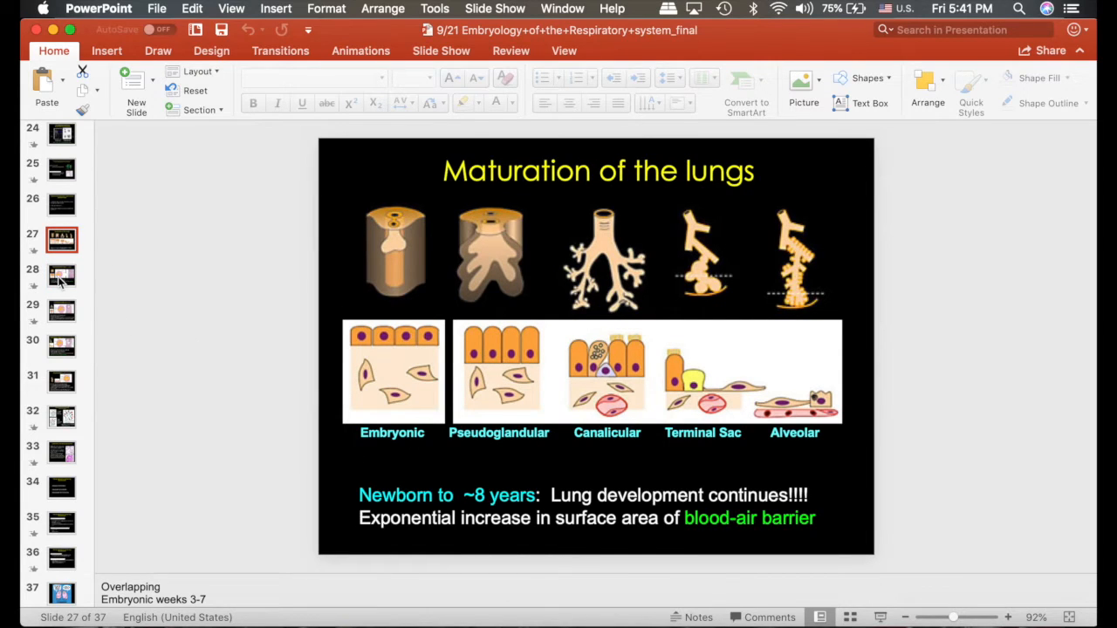
click(61, 346)
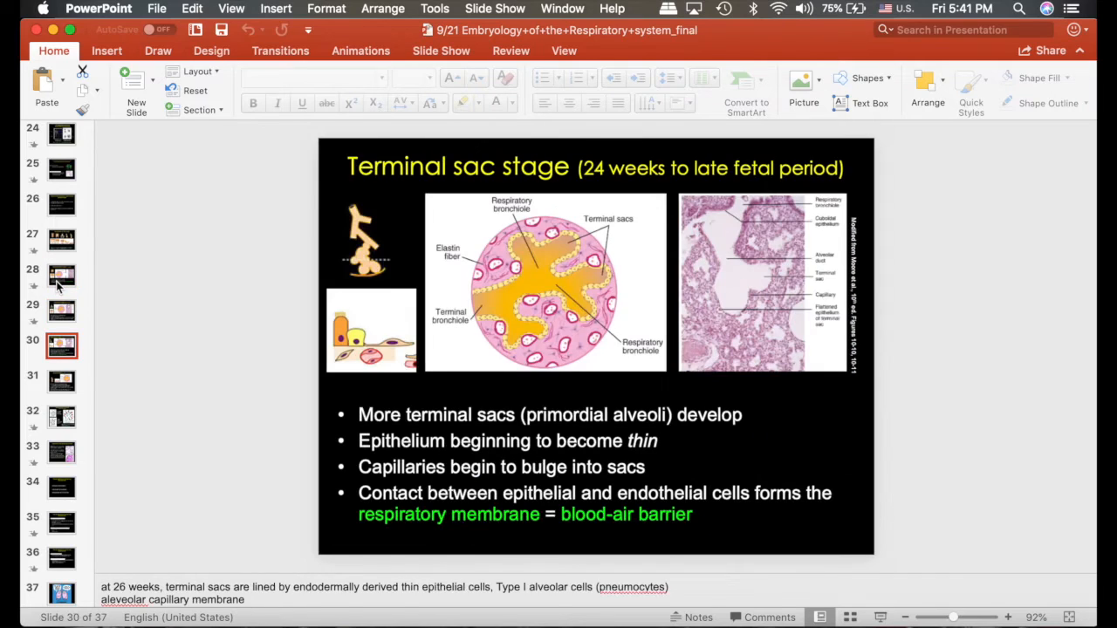
click(61, 380)
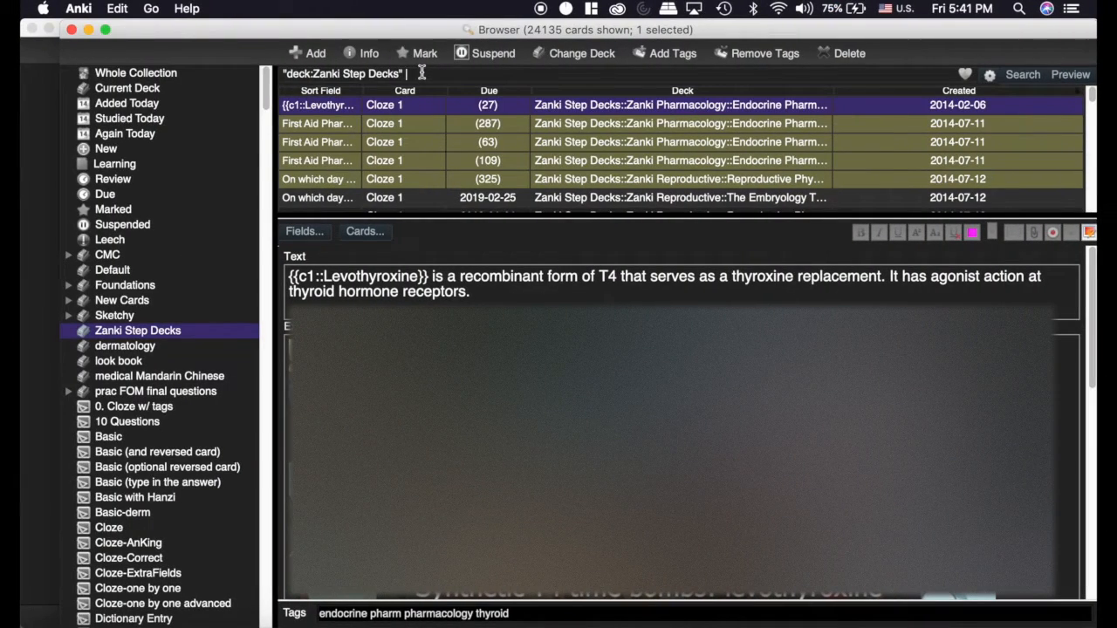
Search Zanki Step Decks for 'pseud' and look through the seven pseudoglandular cards found.
text(pseudoglandular)
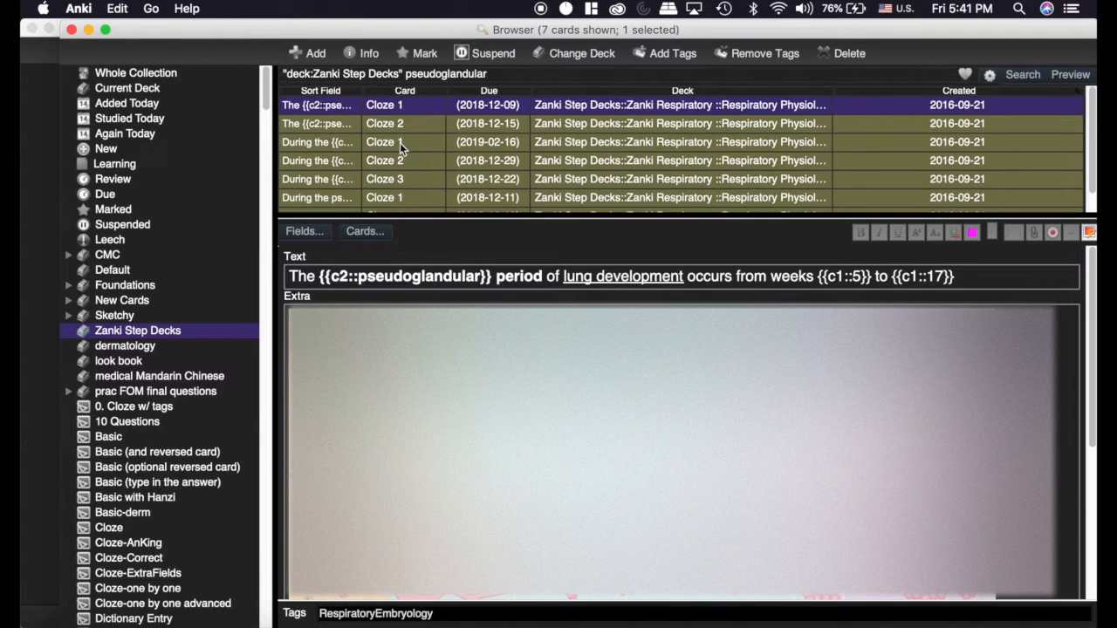
click(384, 161)
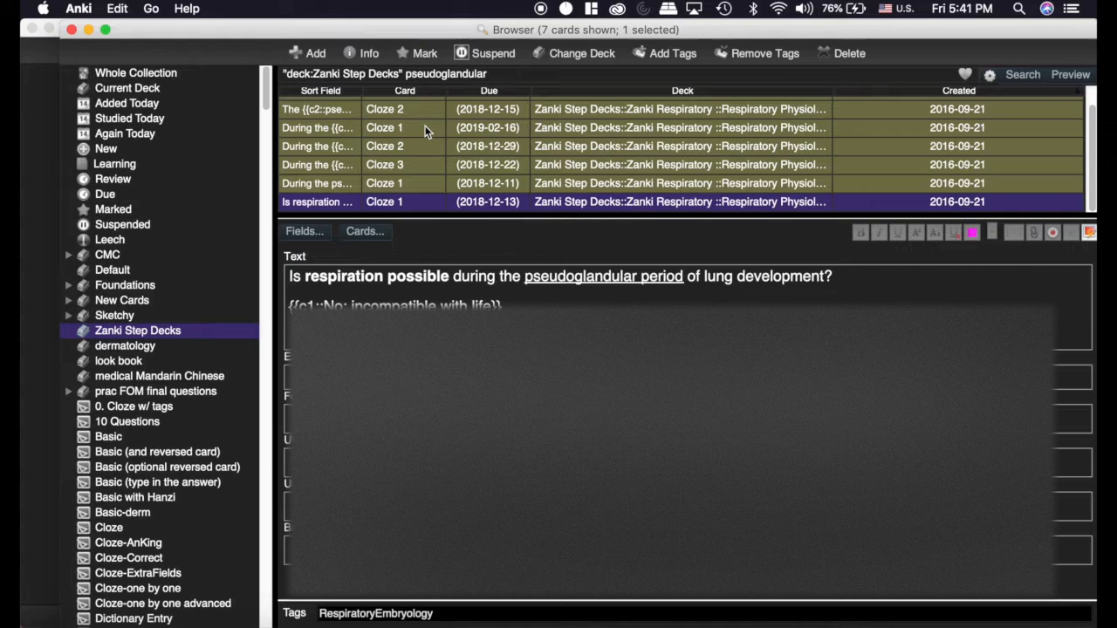
click(383, 146)
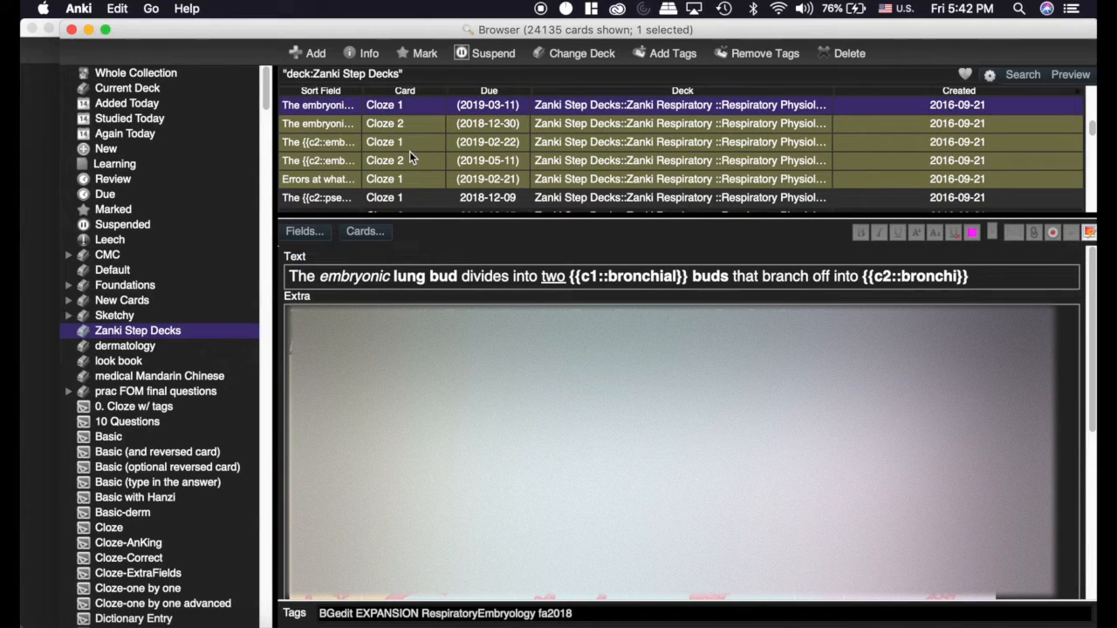
View the canalicular and terminal sac period cards, comparing against the Pseudoglandular stage slide.
click(317, 178)
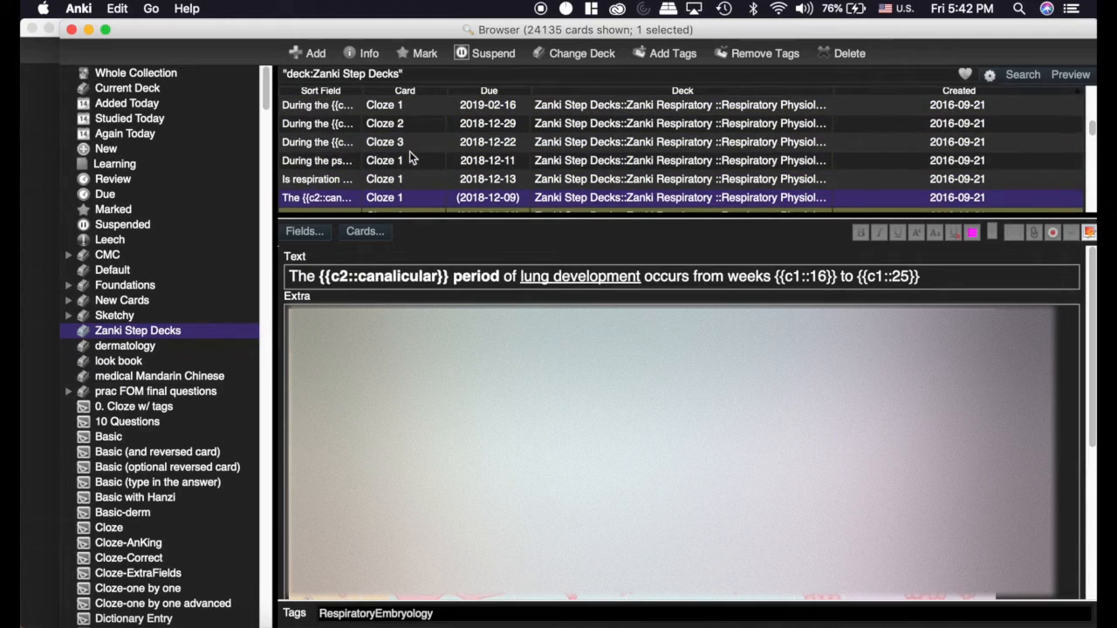
click(384, 160)
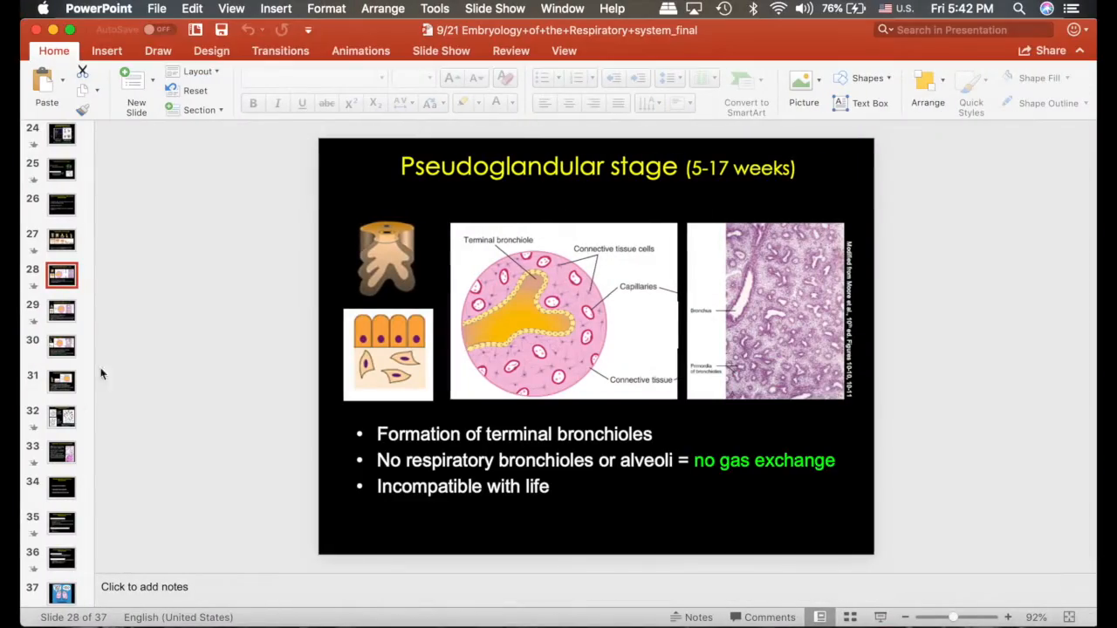
click(61, 381)
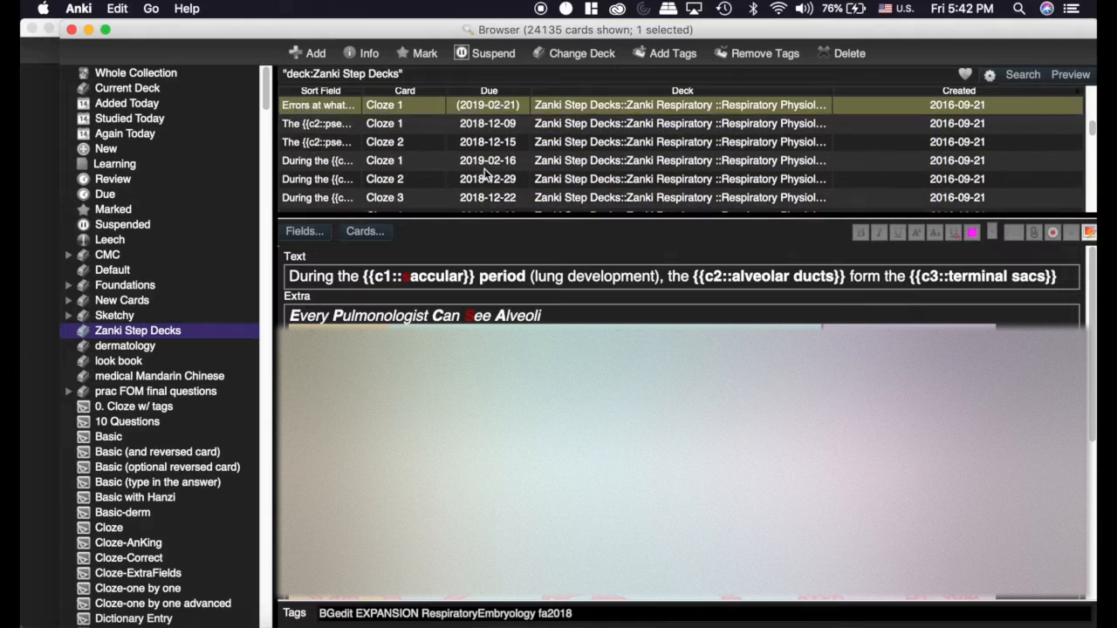
Preview the pseudoglandular terminal bronchioles card and the pseudoglandular period (weeks 5 to 17) card.
scroll(down, 3)
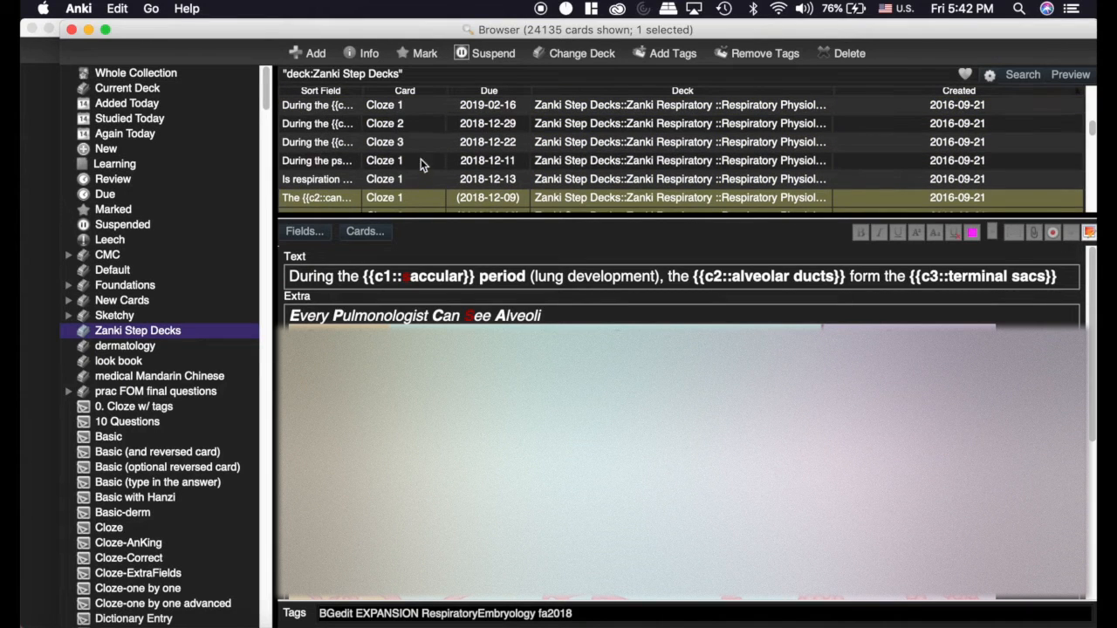
click(384, 122)
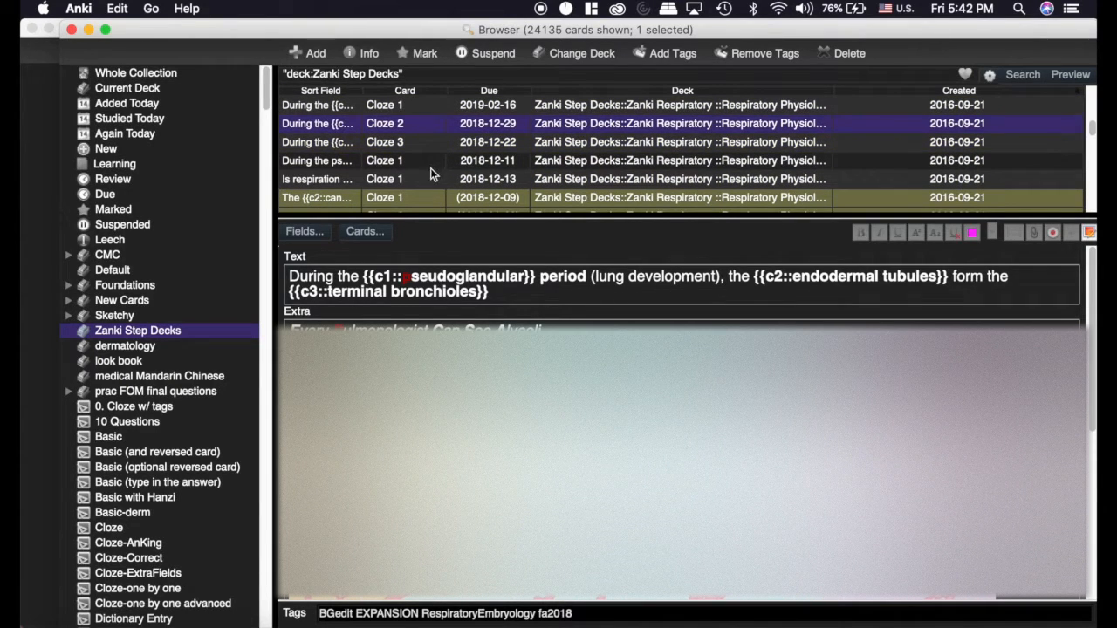
click(318, 178)
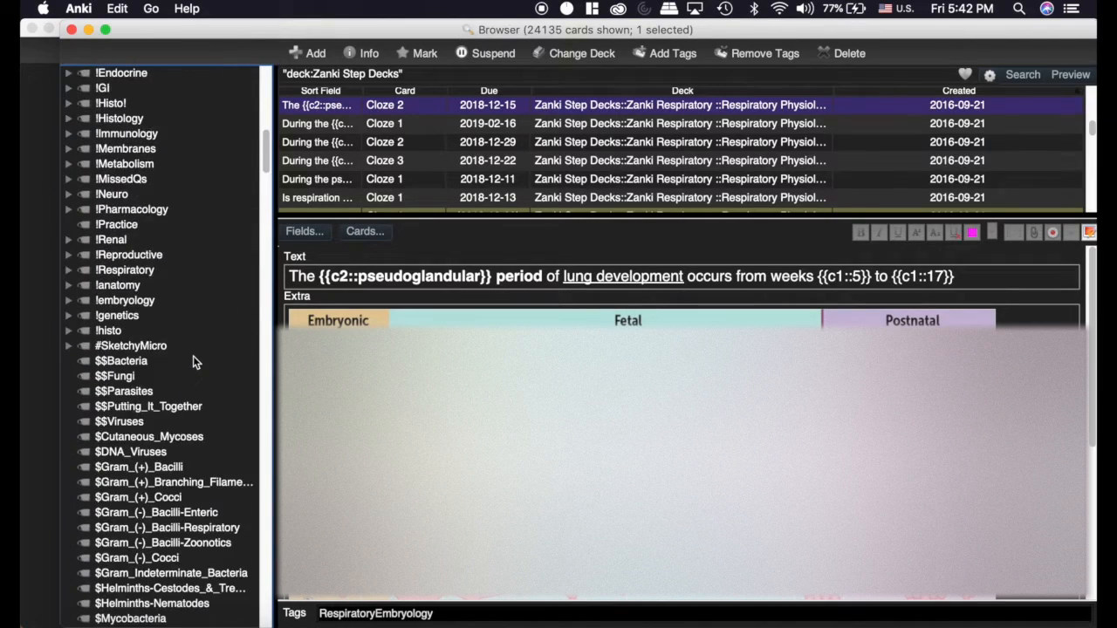
Filter the browser to the RespiratoryEmbryology tag, listing its 54 cards including the alveolar period card.
scroll(down, 3)
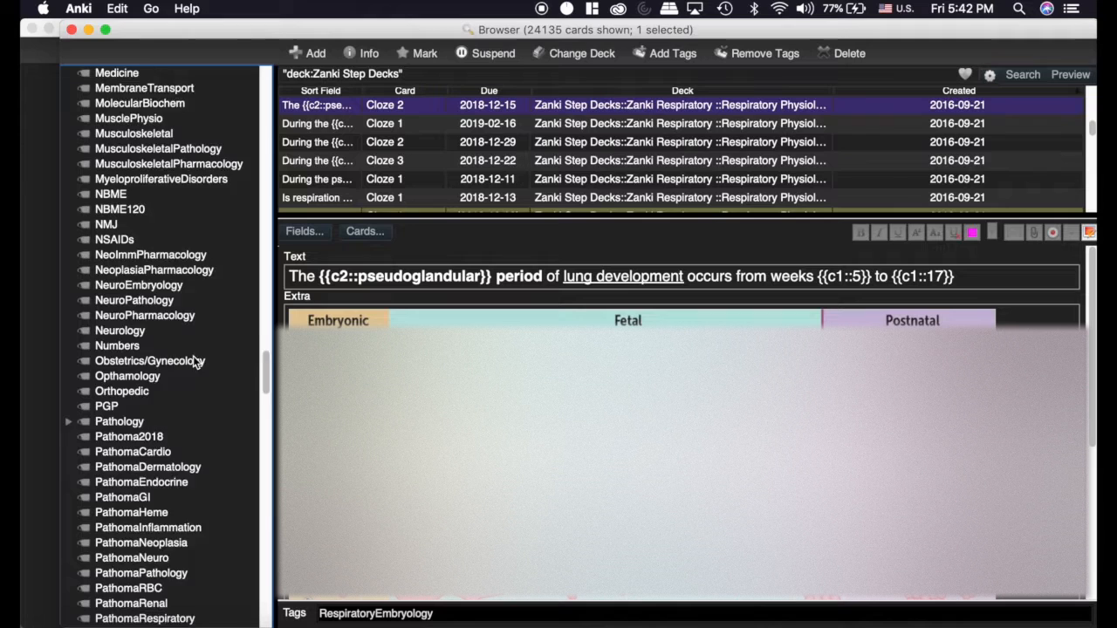
scroll(down, 3)
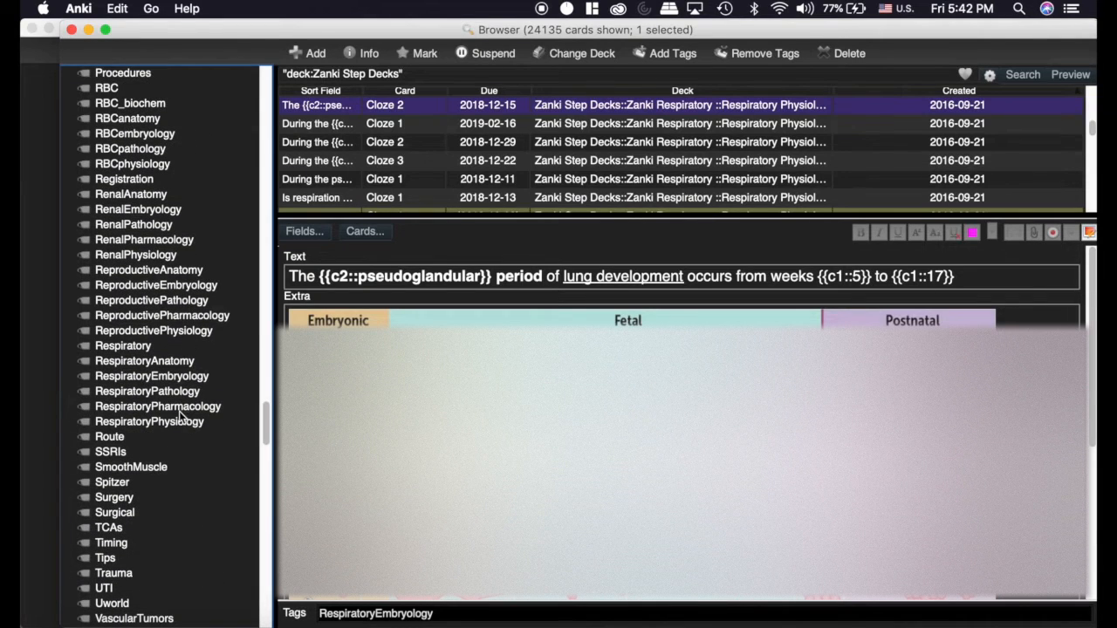
click(150, 375)
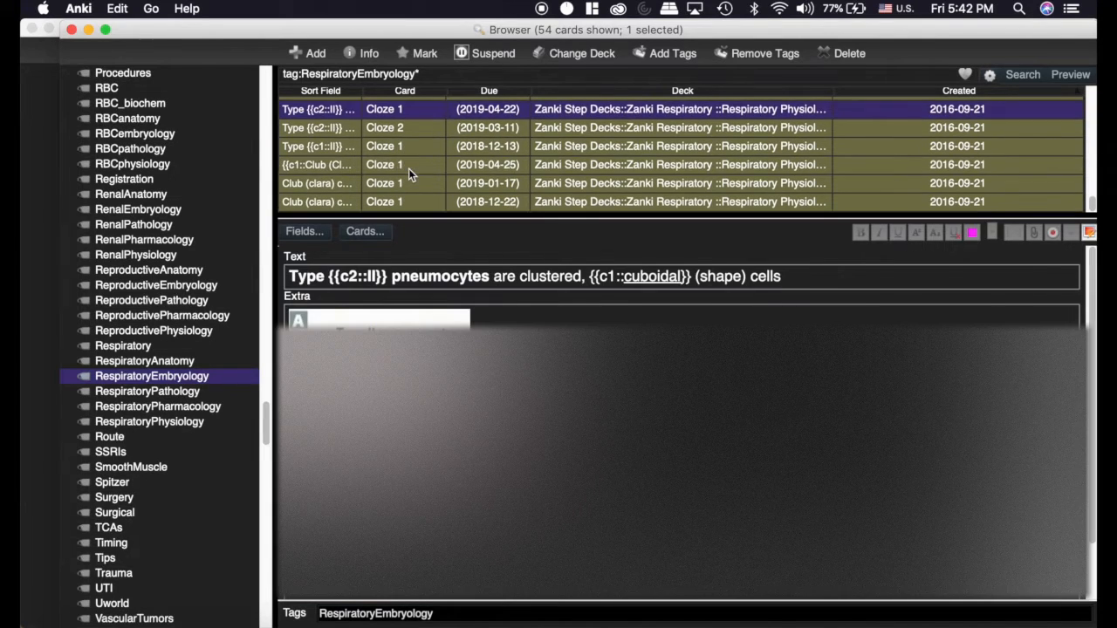
scroll(down, 3)
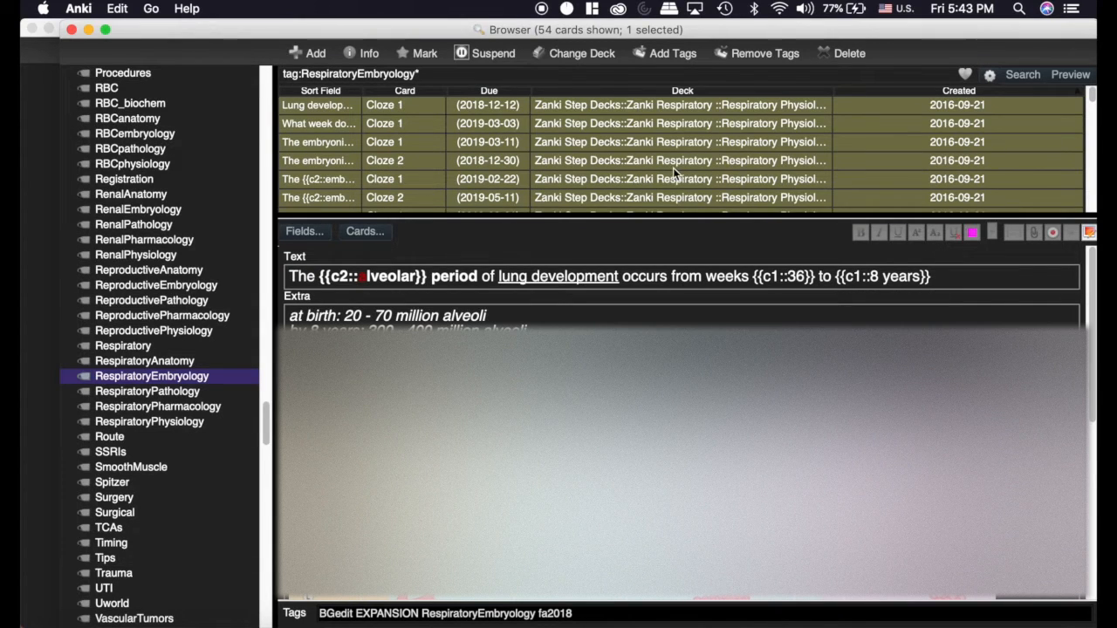
mouse_move(440, 104)
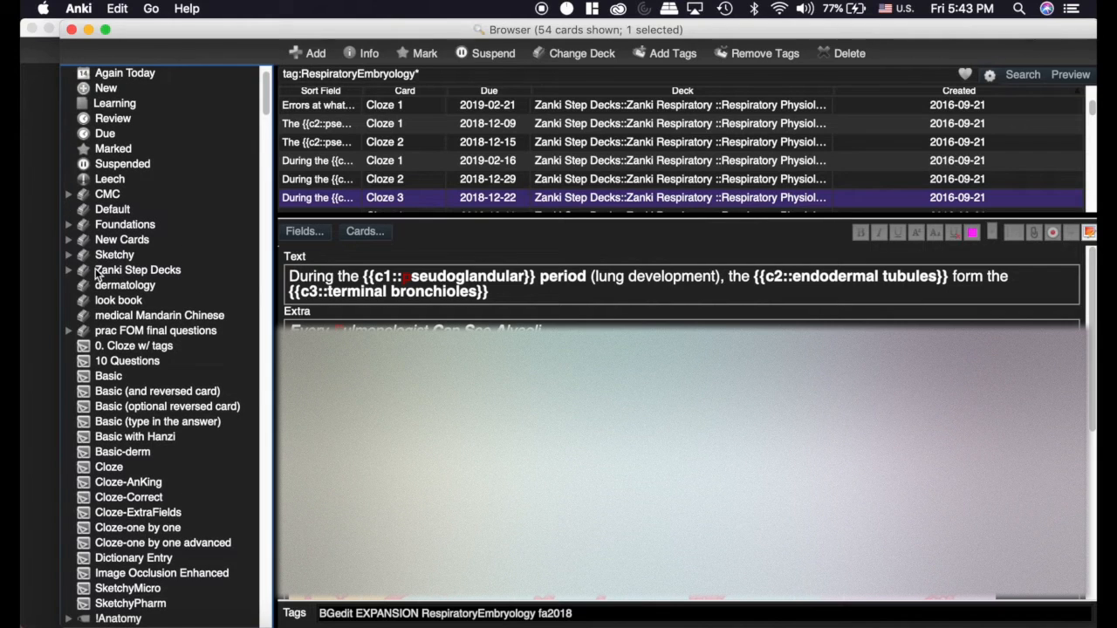
List the Cardio Physiology + Embryo, Anatomy cards, preview the left and right ventricle blood flow cards, then list Cardio Pathology.
click(70, 269)
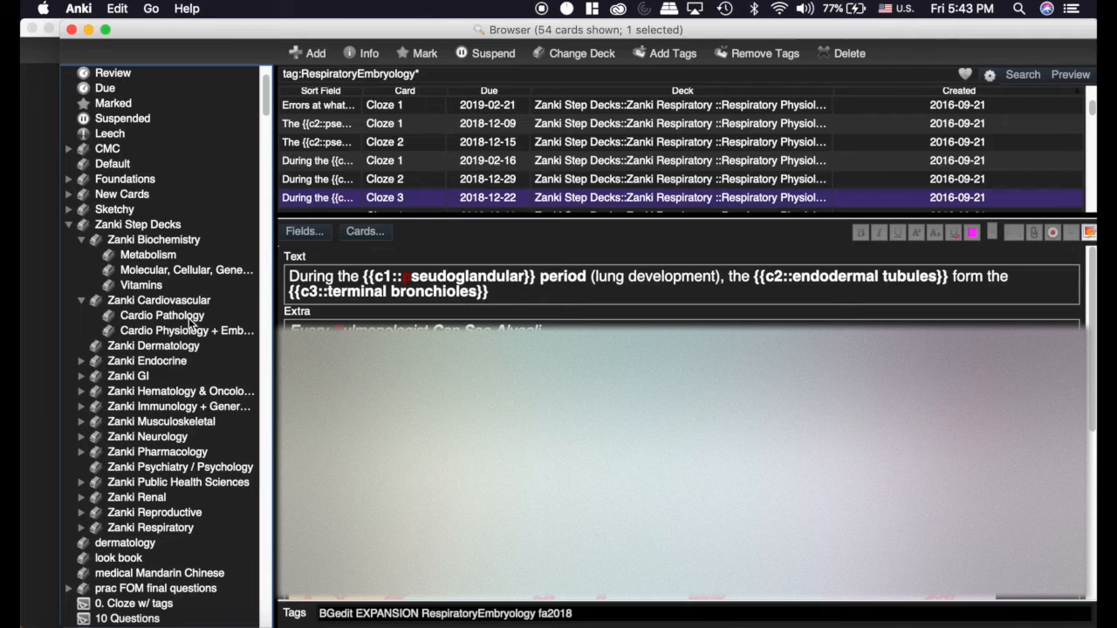
click(187, 330)
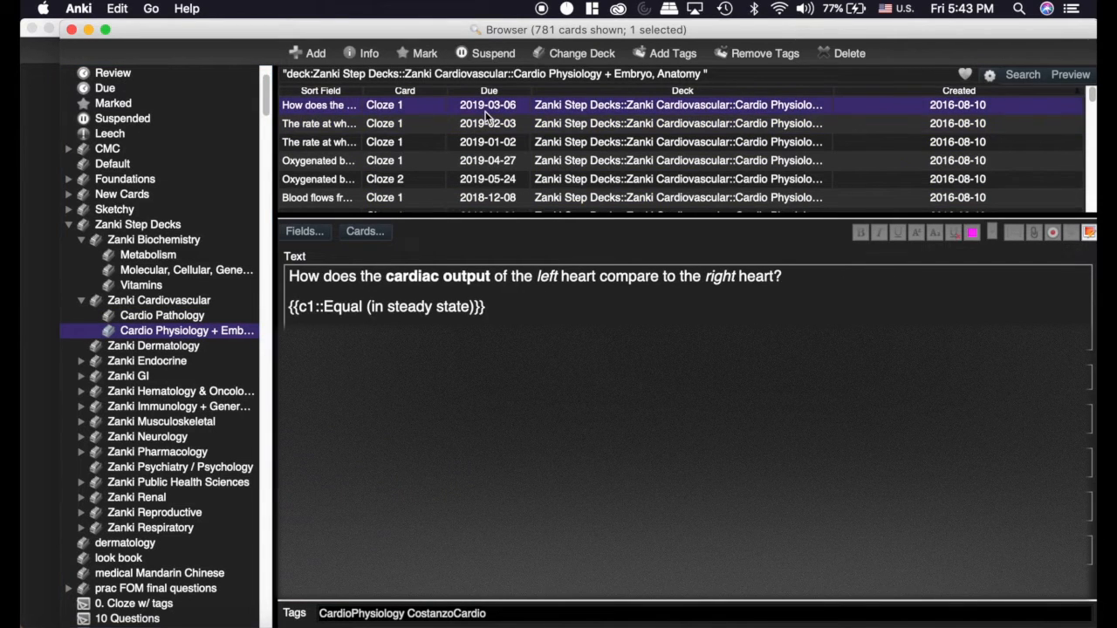
click(317, 122)
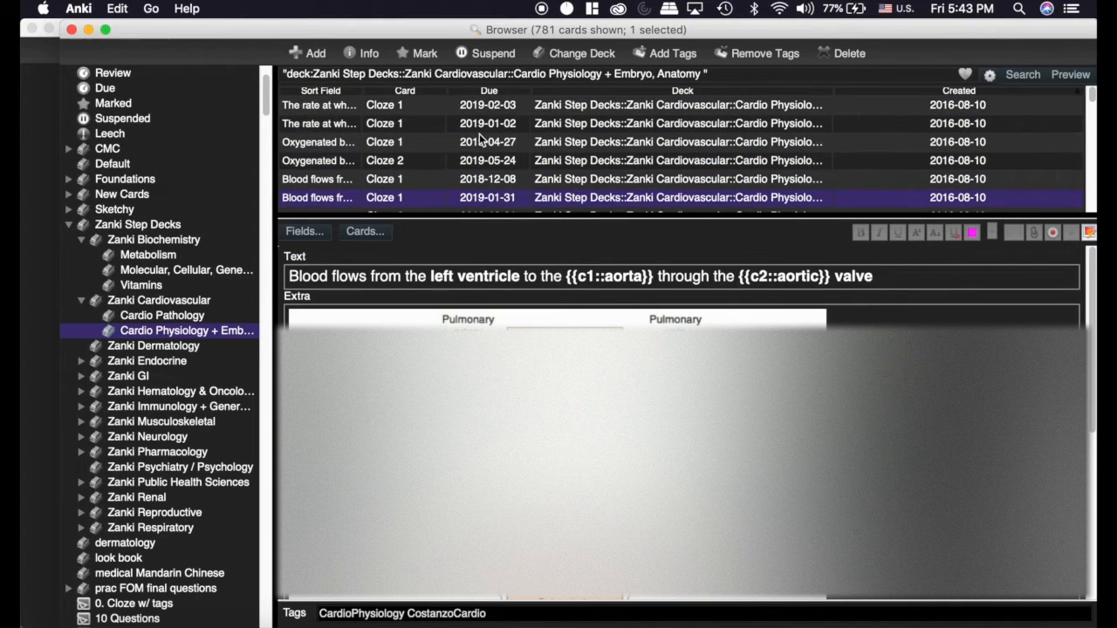
click(317, 197)
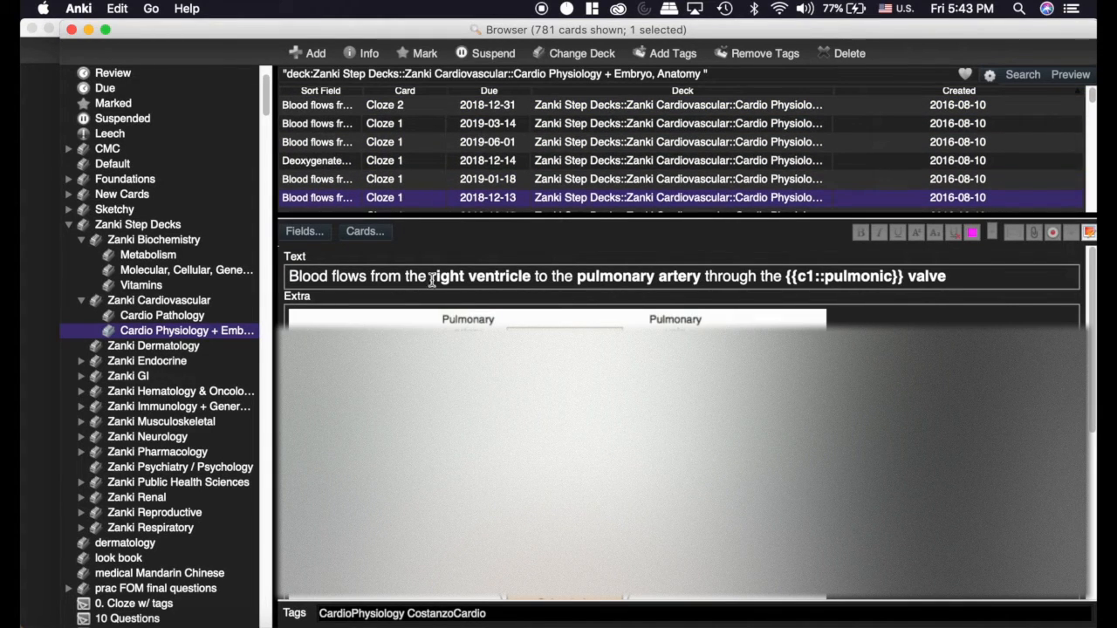
click(162, 314)
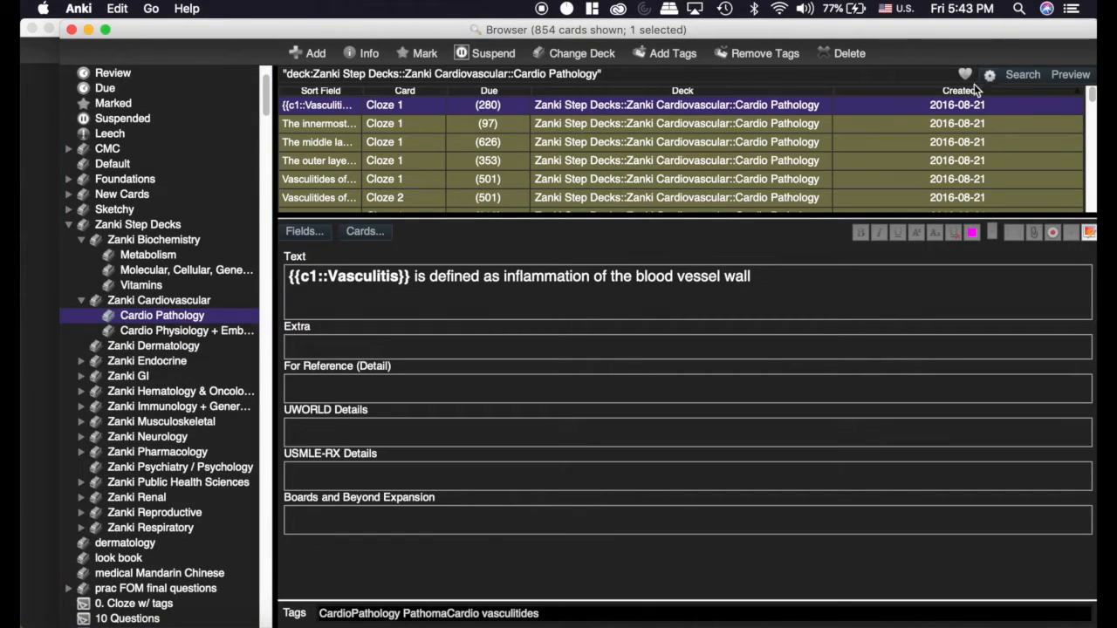
mouse_move(794, 136)
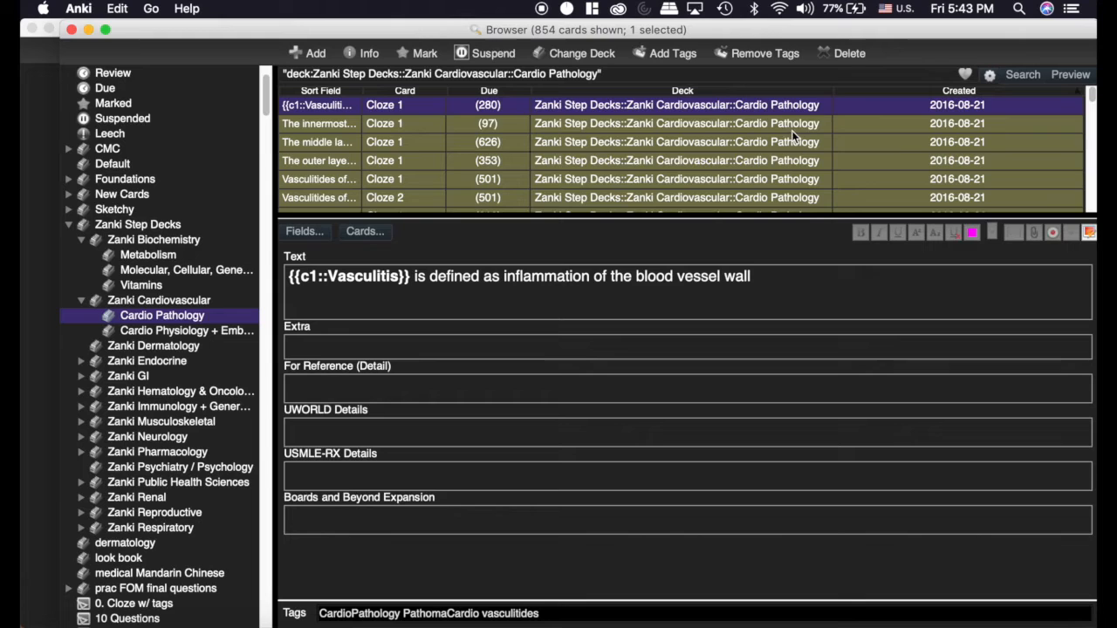
mouse_move(422, 171)
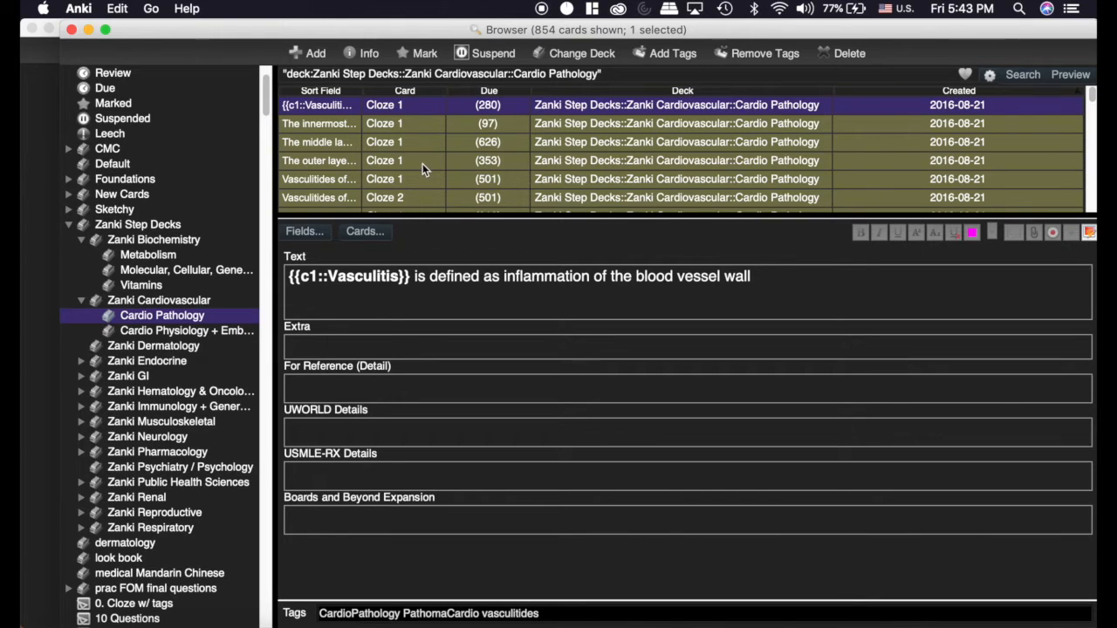
Select a batch of 78 Cardio Pathology cards after the granulomatosis with polyangiitis card.
scroll(down, 3)
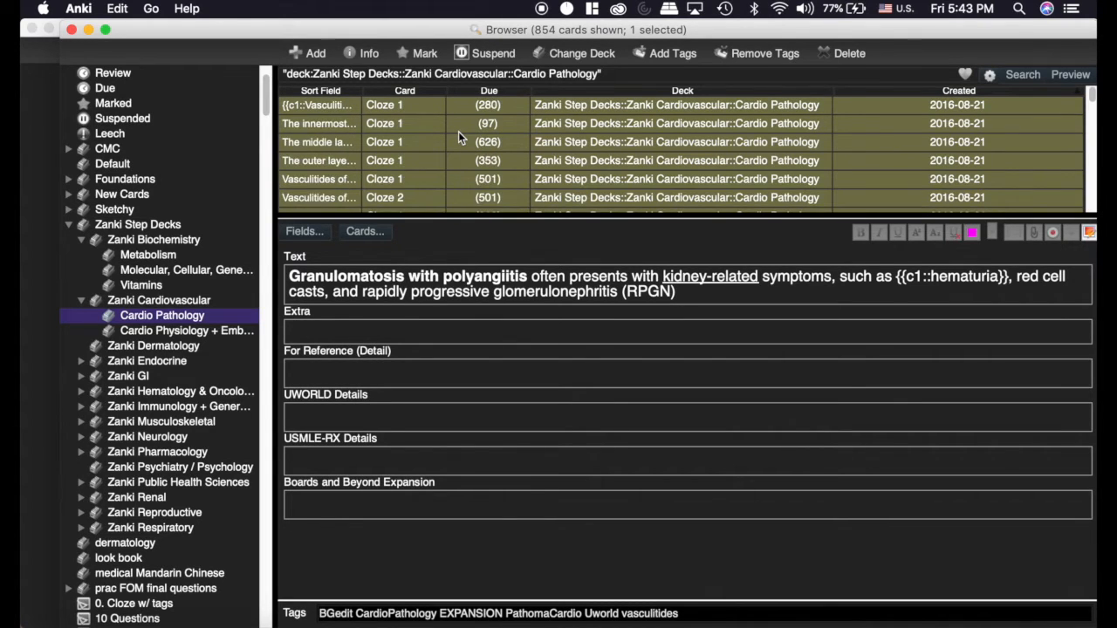
key(cmd+a)
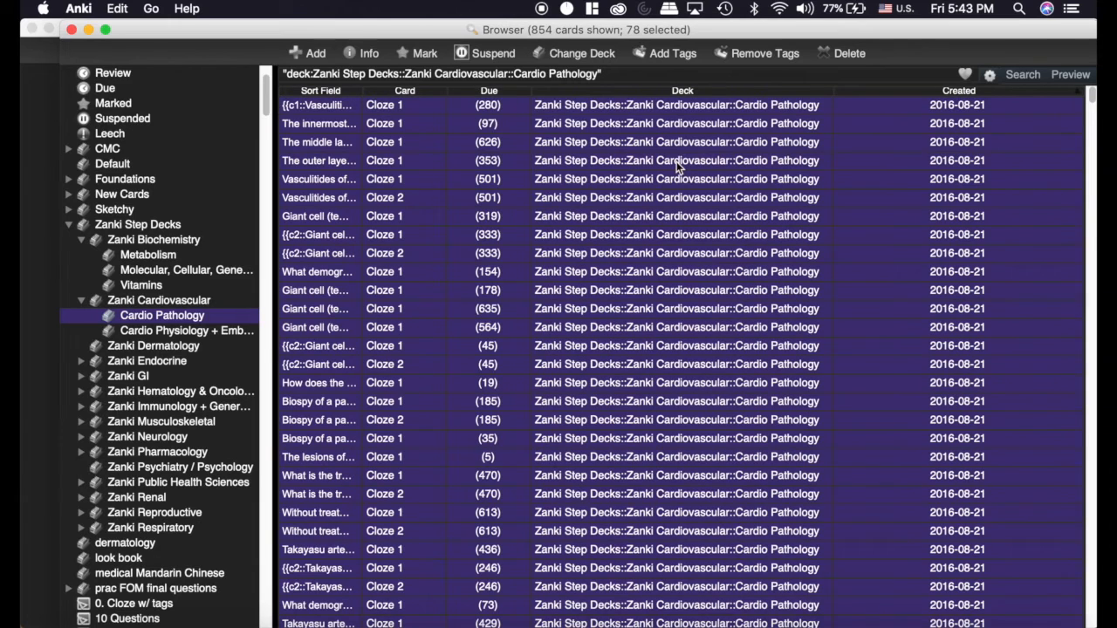